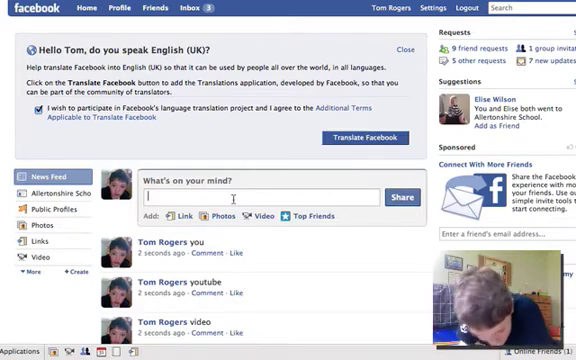
Step: Post a short status on Facebook, then switch to the Coda window showing index.php
type("hnhnbjhjbj")
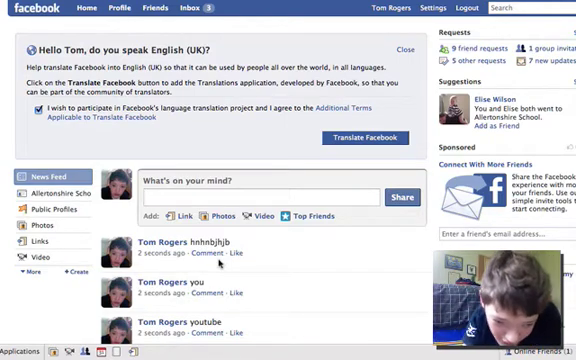
left_click(260, 188)
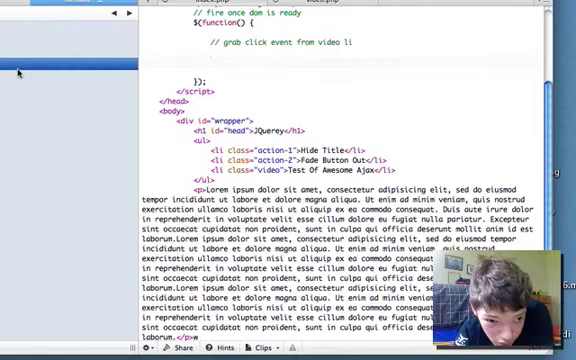
scroll("down", 3)
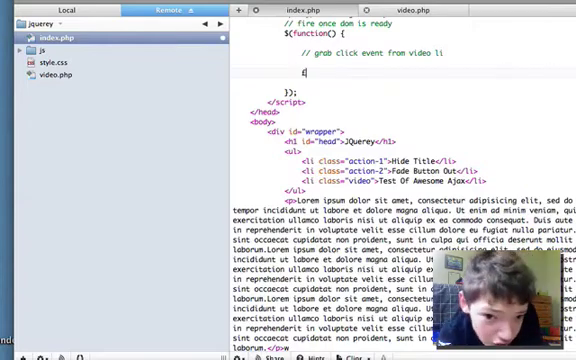
Step: Write $("li.ajax").click(function() { }); with an empty body under the comment
type("$")
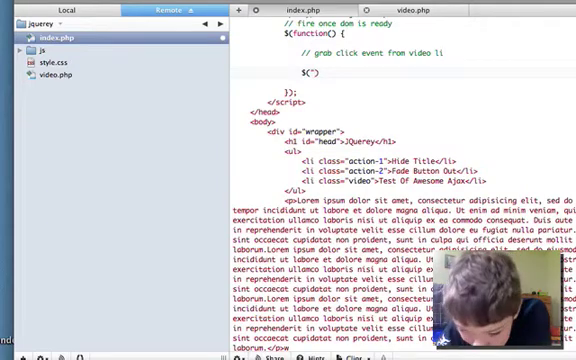
type("li.ajax")
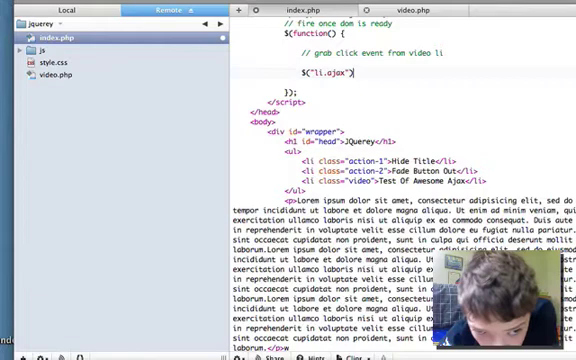
type(".c")
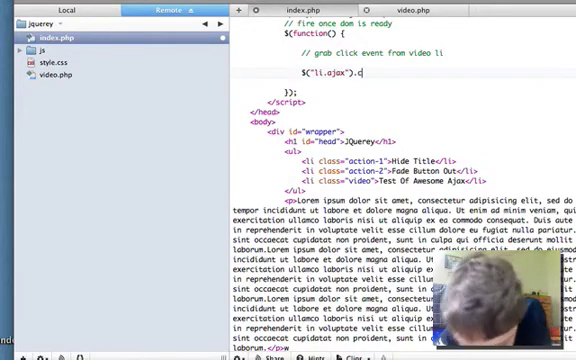
type("lick(")
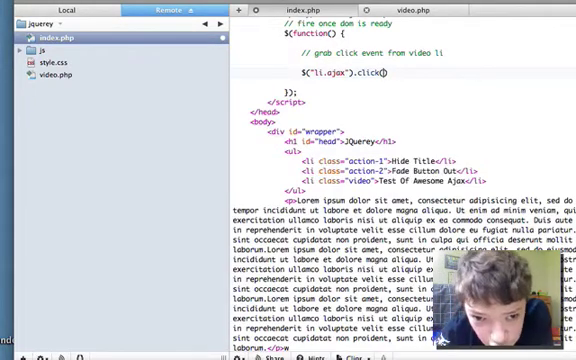
type("function(")
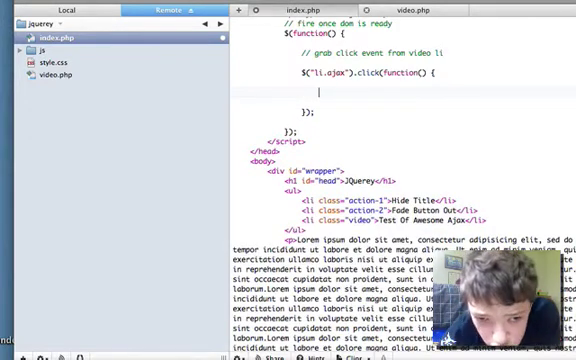
Step: Add the comment "// fade out p elements" as the first line of the click handler body
type("//")
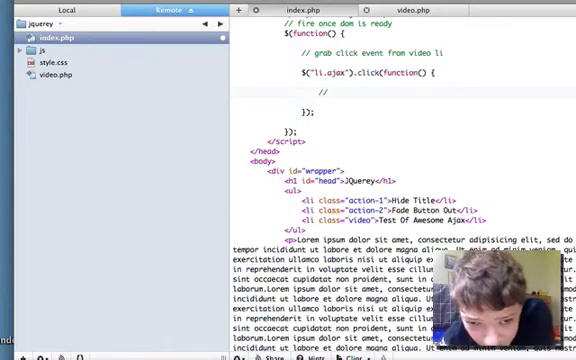
left_click(330, 94)
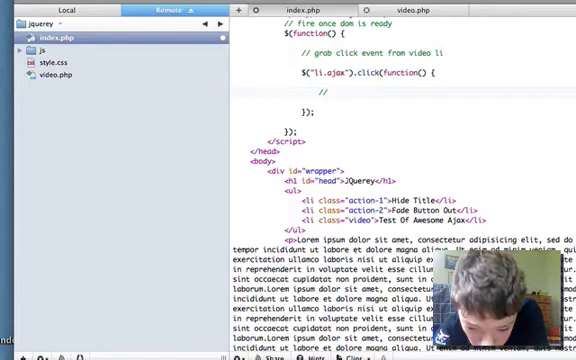
type("f")
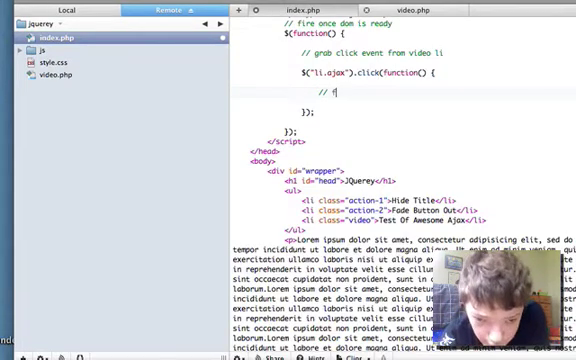
type("fade")
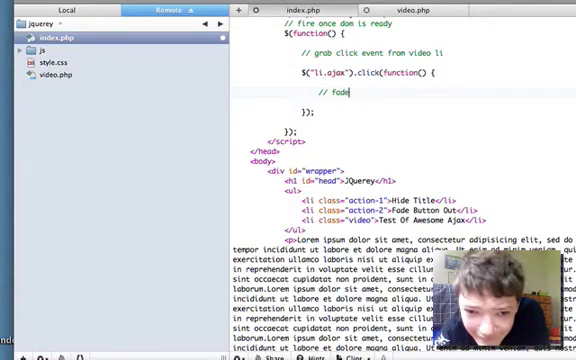
type("o")
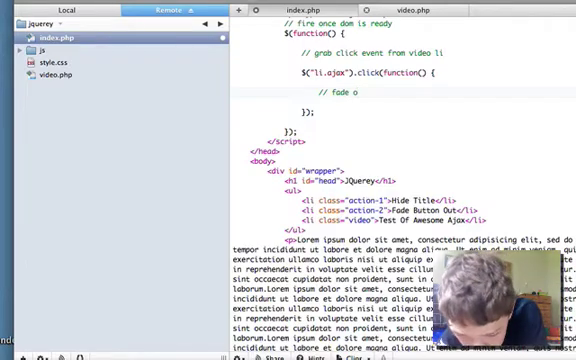
type("ut")
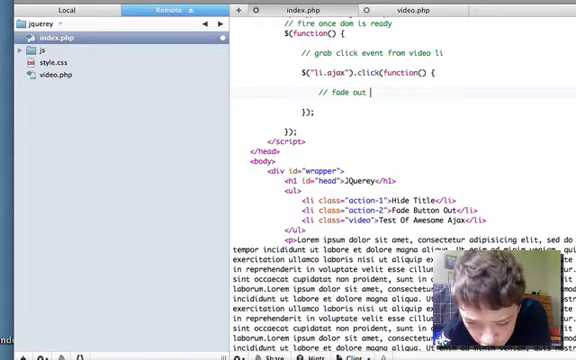
type("p")
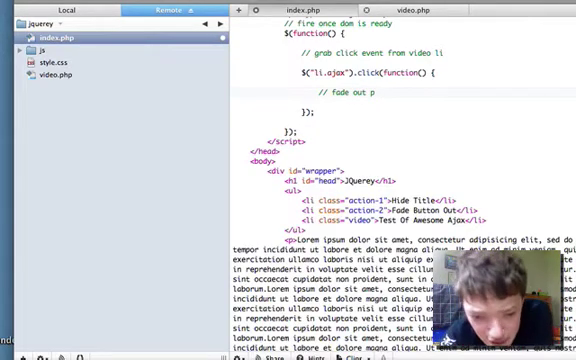
type("element")
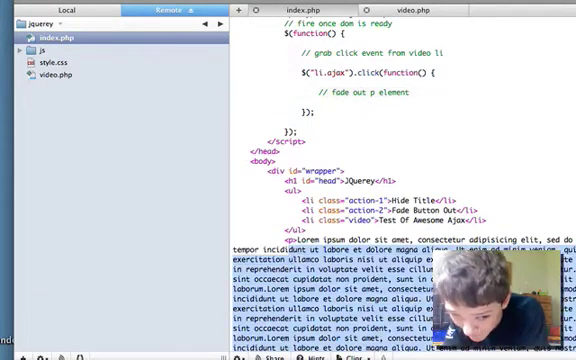
scroll("down", 3)
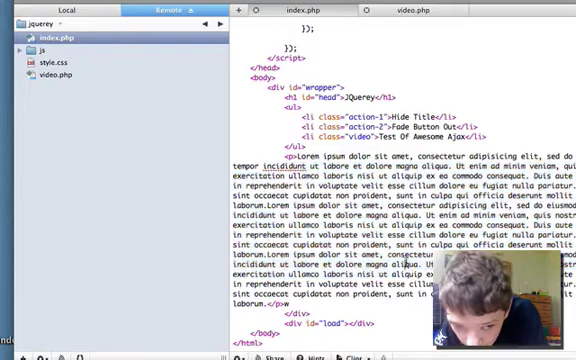
scroll("up", 3)
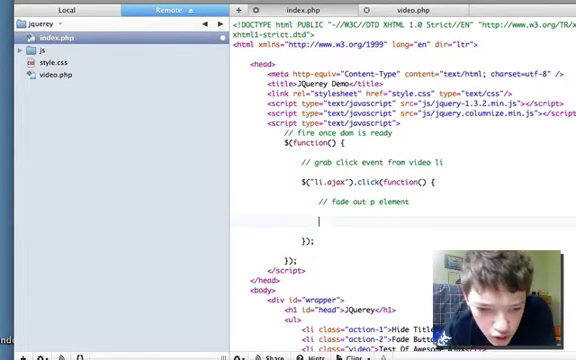
Step: Write $("p:first").fadeOut(3000); below the fade-out comment in the click handler
type("$(")
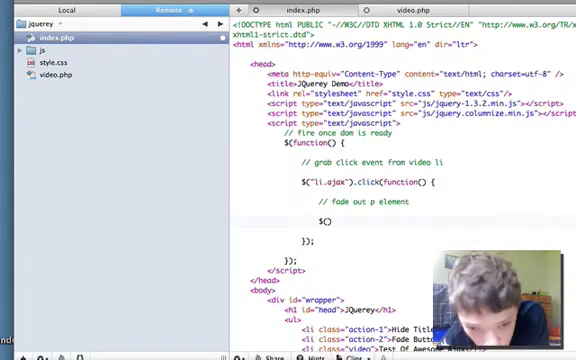
type("\"p:")
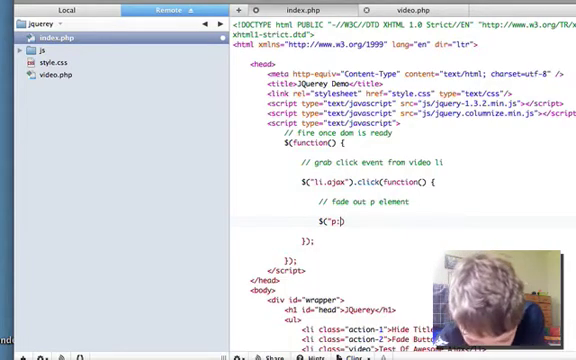
type("firs")
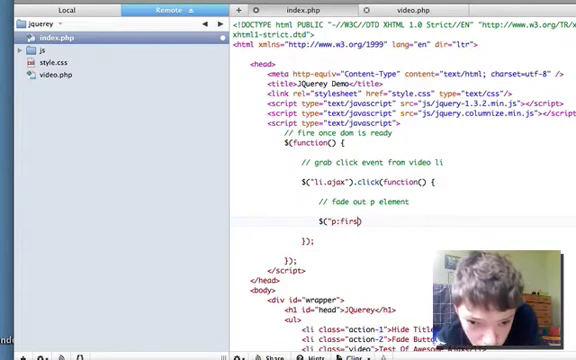
type("t\")")
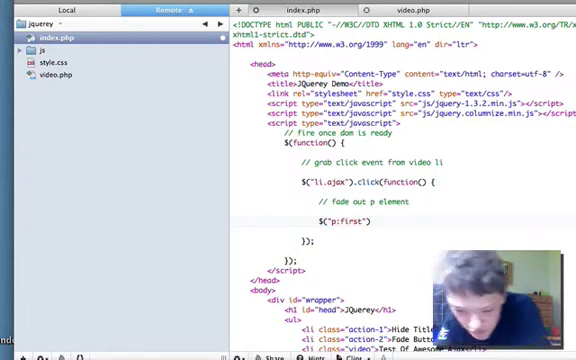
type(".f")
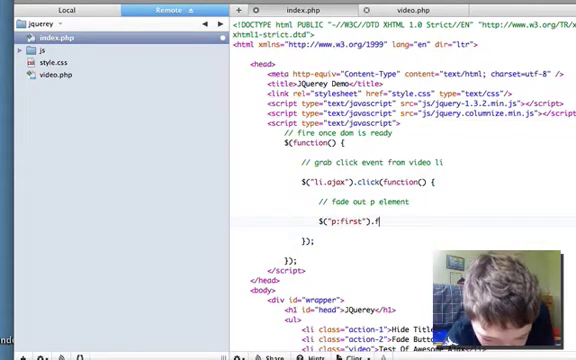
type("ade")
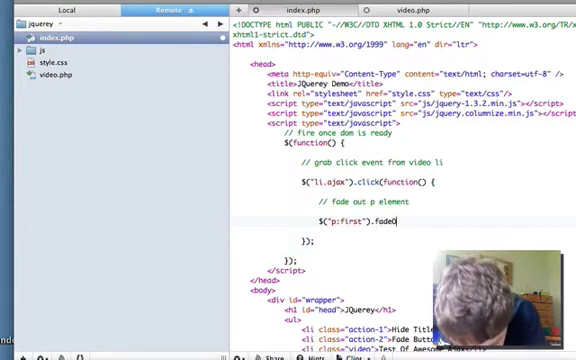
type("O")
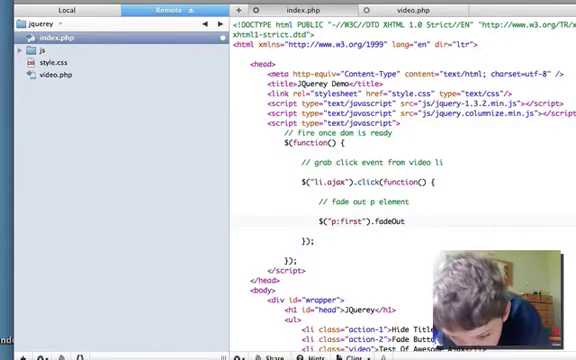
type("()")
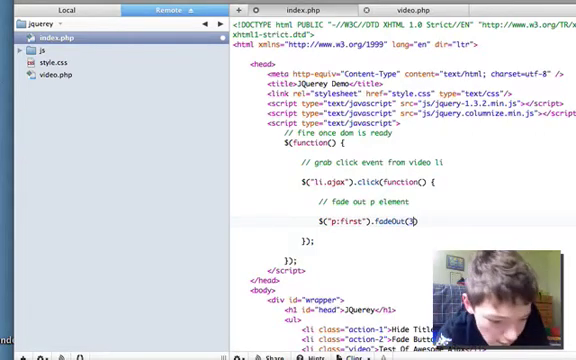
type("3000")
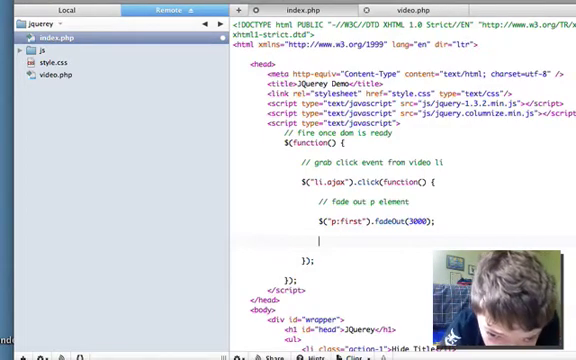
scroll("down", 3)
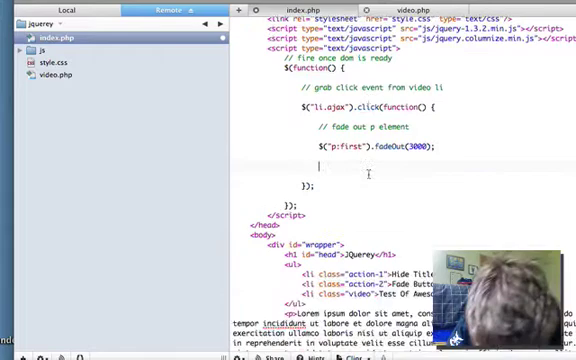
Step: Begin the content call with $("#load").load( below the fadeOut line
scroll("up", 3)
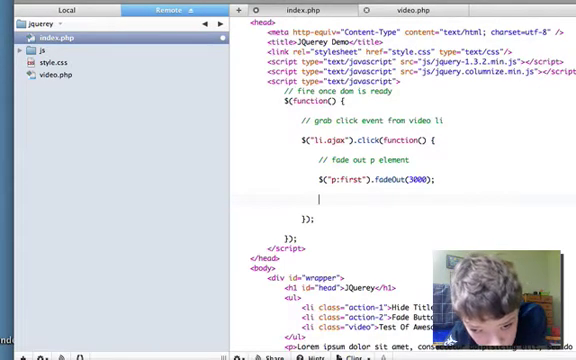
scroll("down", 3)
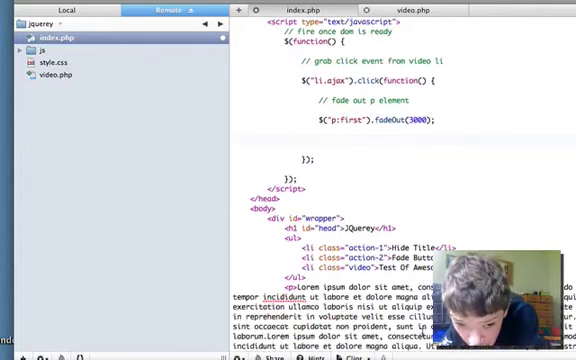
scroll("down", 3)
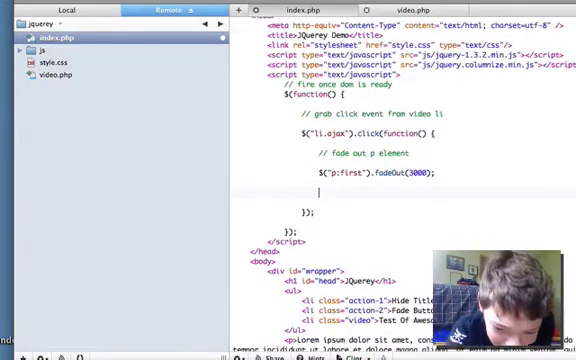
type("$")
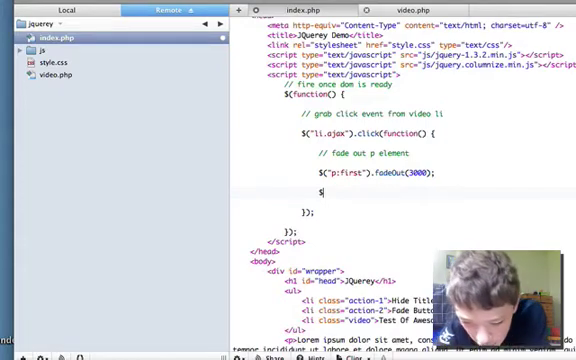
type("$")
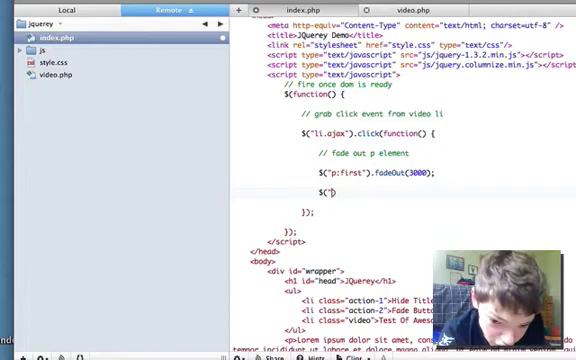
type("#1")
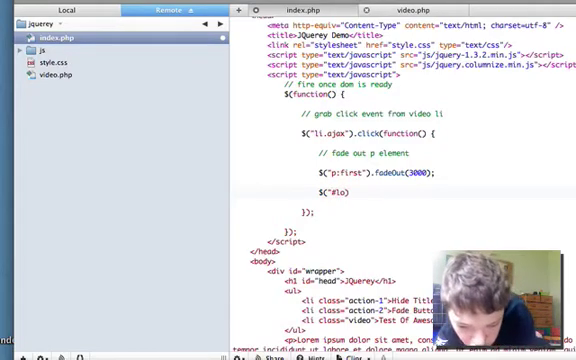
type("load")
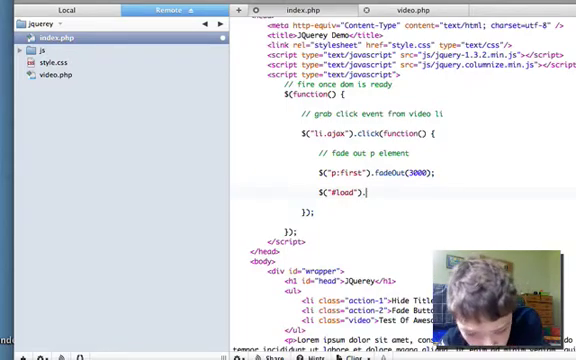
type(".lo")
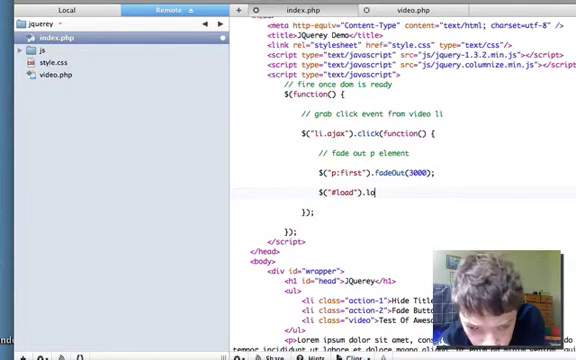
type("a")
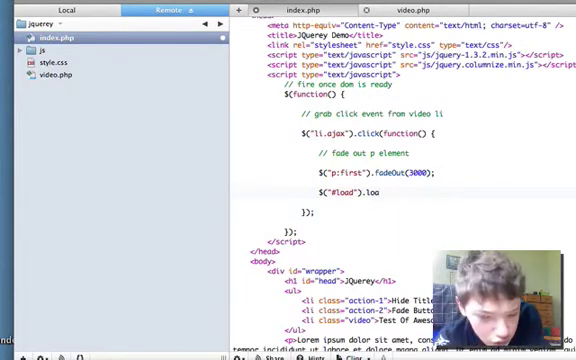
type("d(")
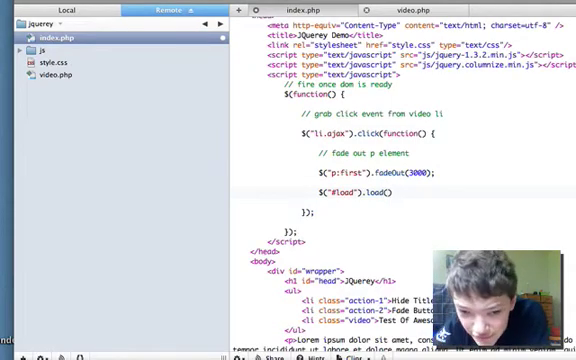
Step: Finish the call as .load("video.php"); and start a "// load new content" comment
type("\"")
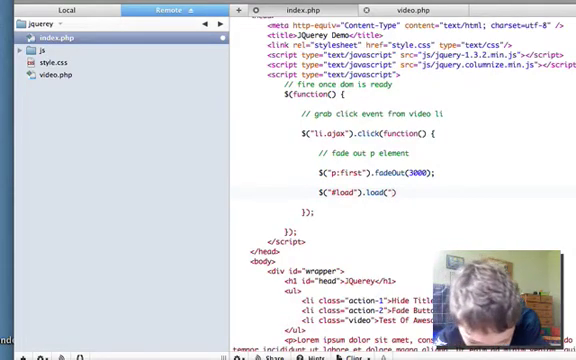
type("vide")
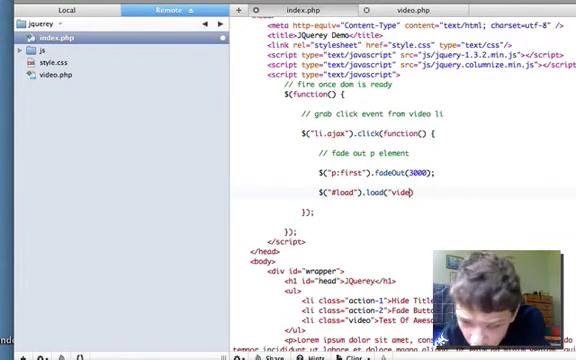
type(".php")
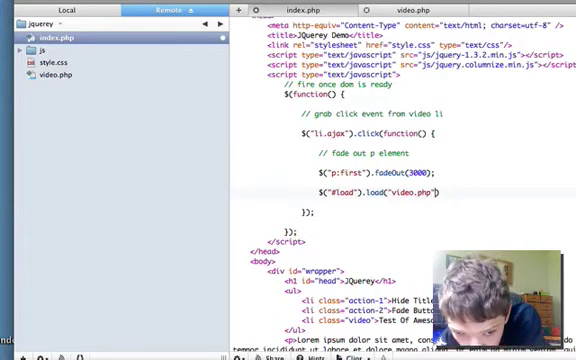
type(";")
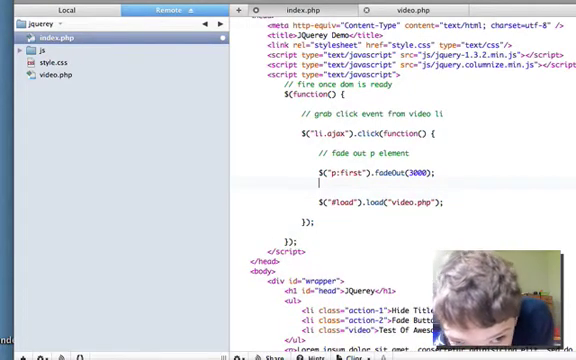
type("//")
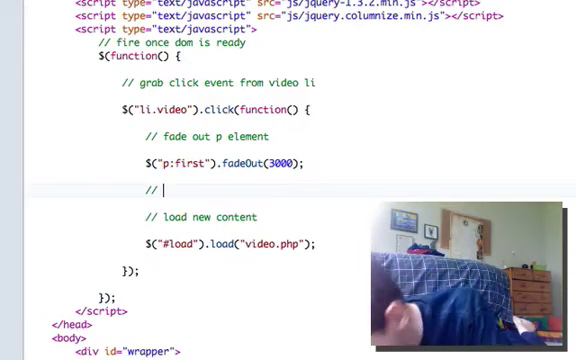
Step: Write the comment "// say to firebug that function is complete" beneath the fadeOut line
type("sc")
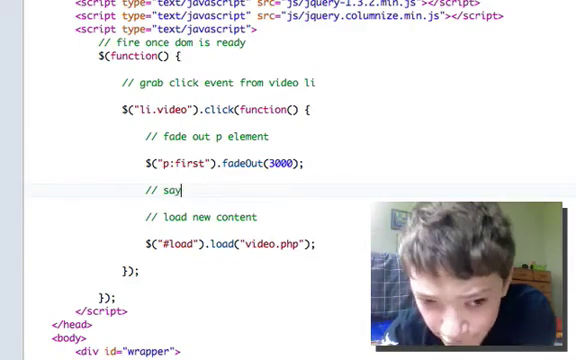
type("t")
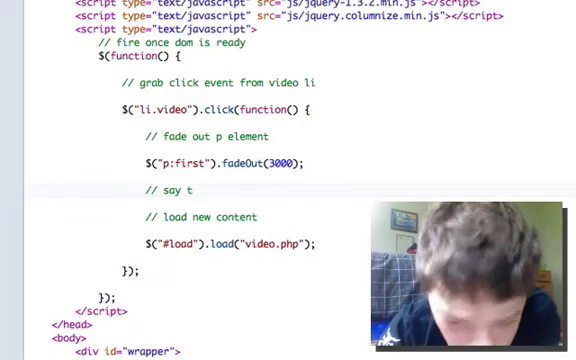
type("o")
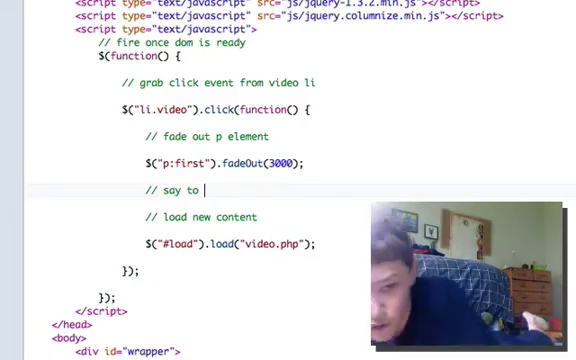
type("f")
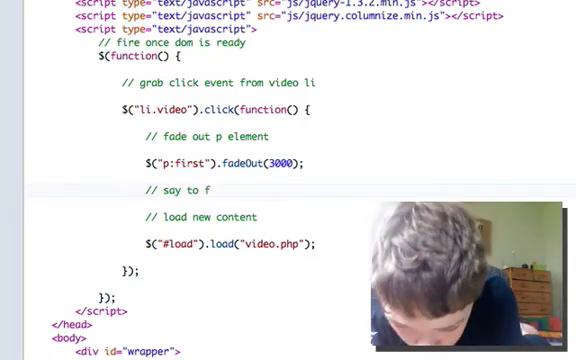
type("ire")
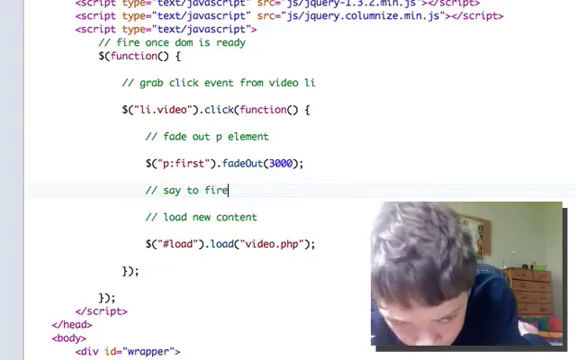
type("bug")
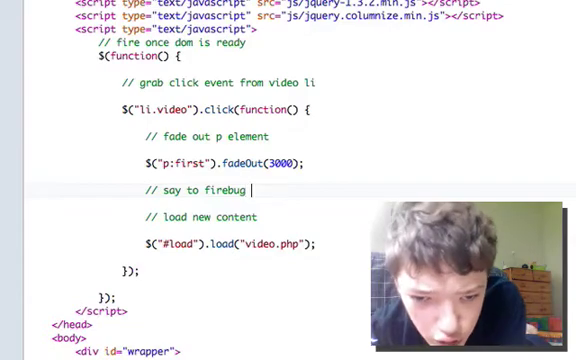
type("that")
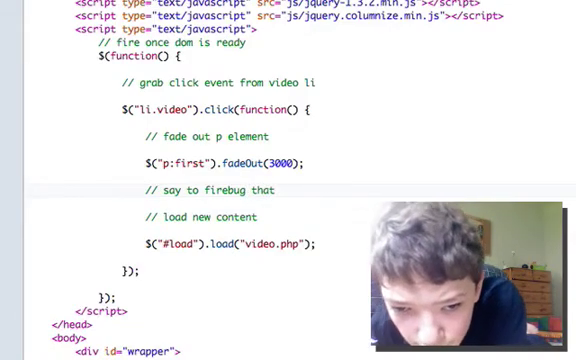
type("f")
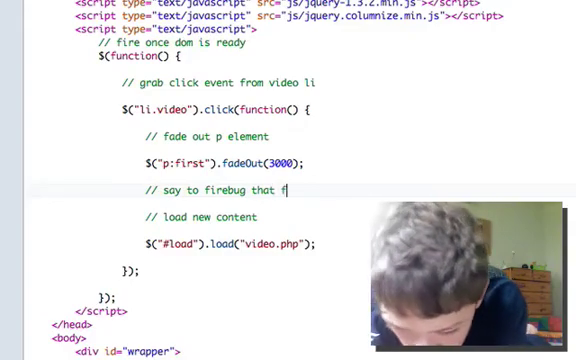
type("uncti")
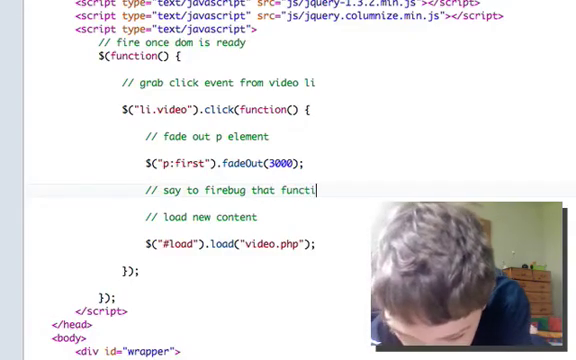
type("on")
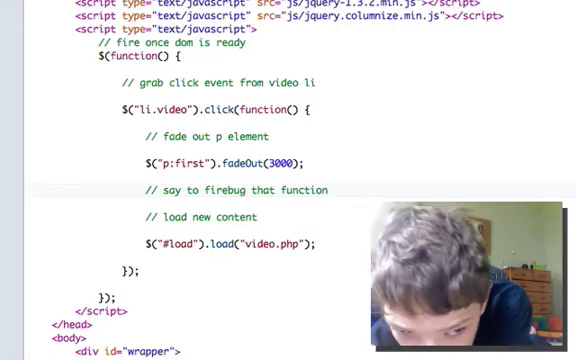
type("is")
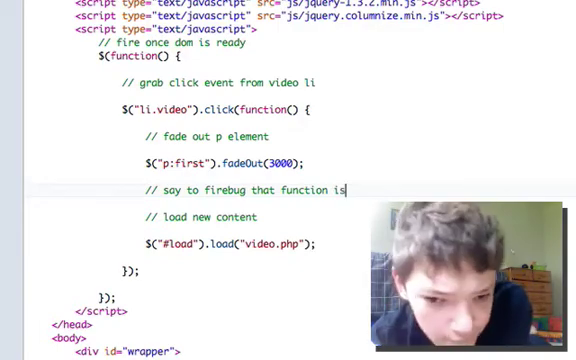
type("complete")
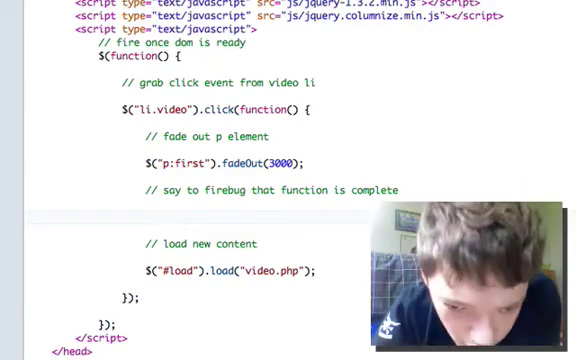
Step: Add console.log("fade out is complete"); under the comment and a new line after the load call
type("d")
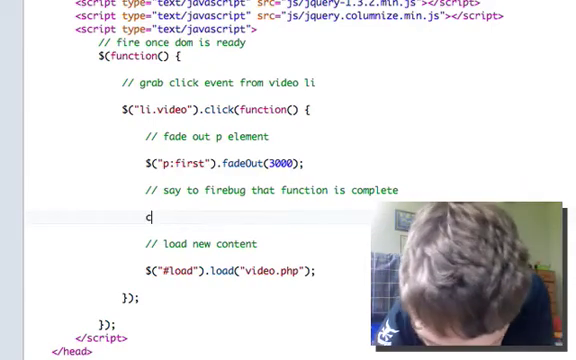
type("o")
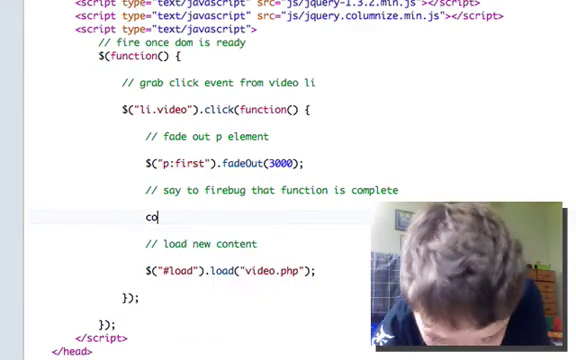
type("ns")
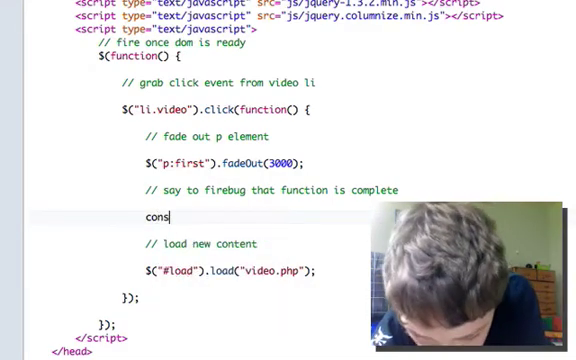
type("ole")
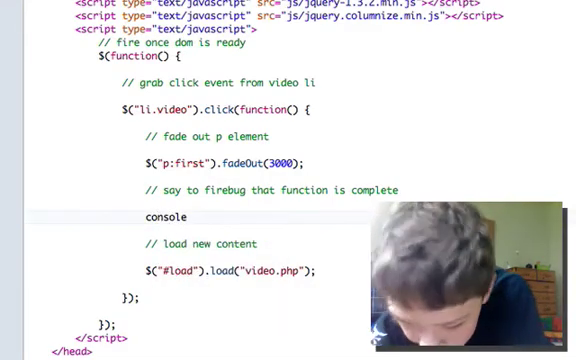
type(".log")
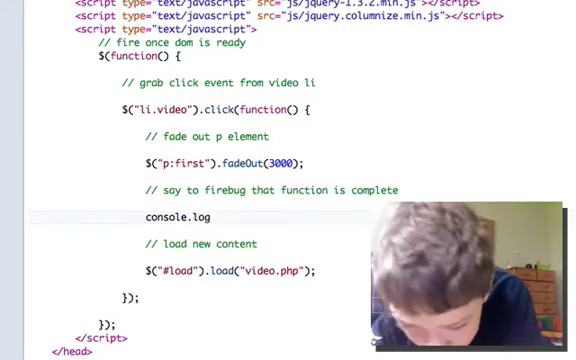
type("()")
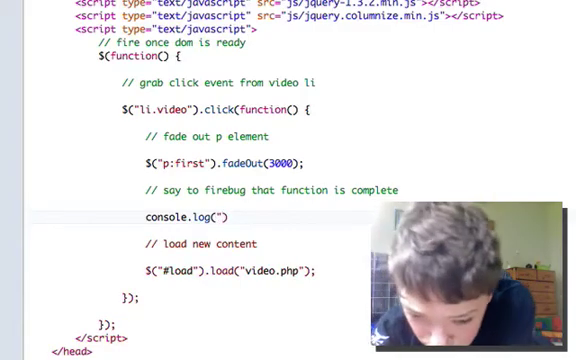
type("f")
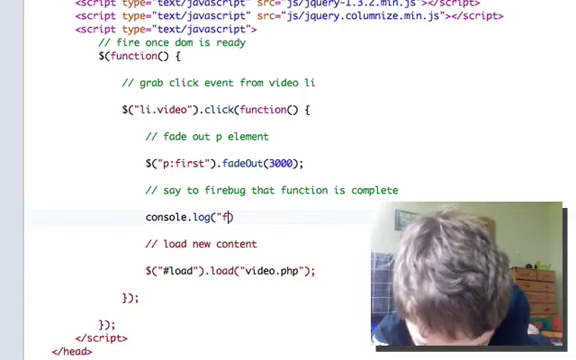
type("ade)")
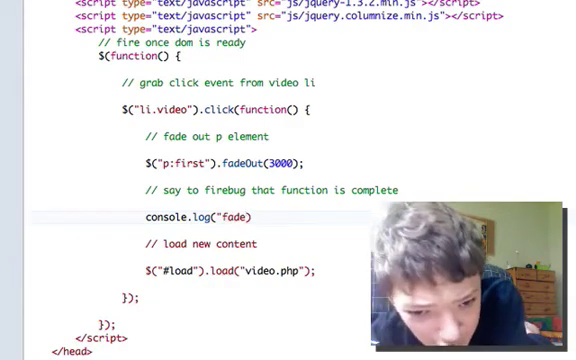
type("out")
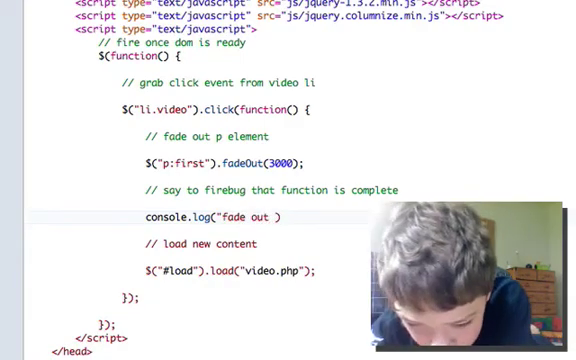
type("is")
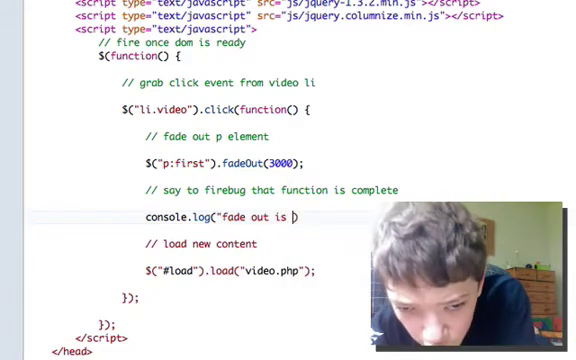
type("complete")
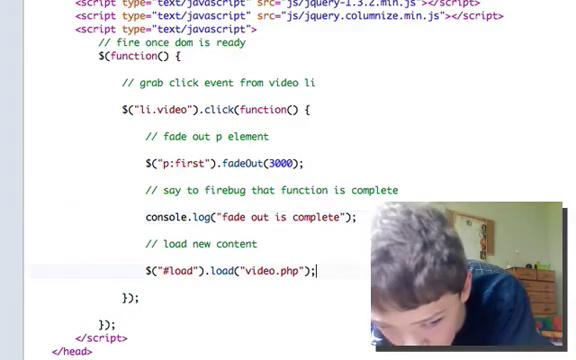
key("enter")
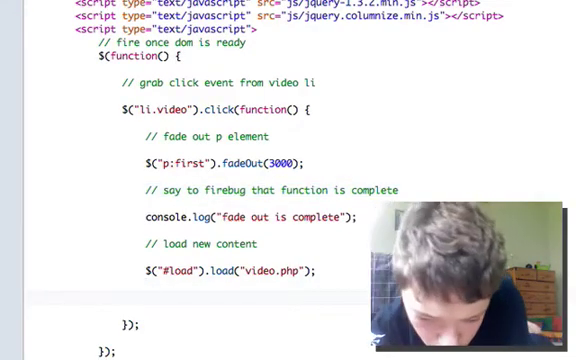
Step: Add the Firebug comment after the video.php load and begin console.log(
type("// say to firebug that function is comp")
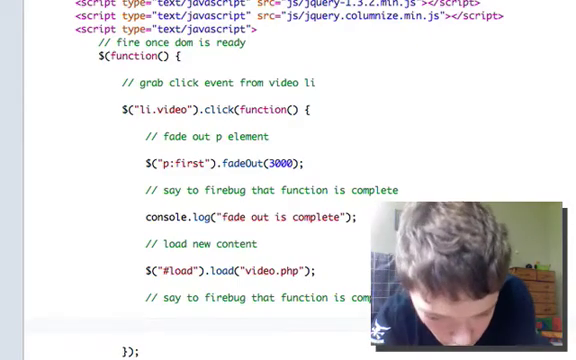
type("conr")
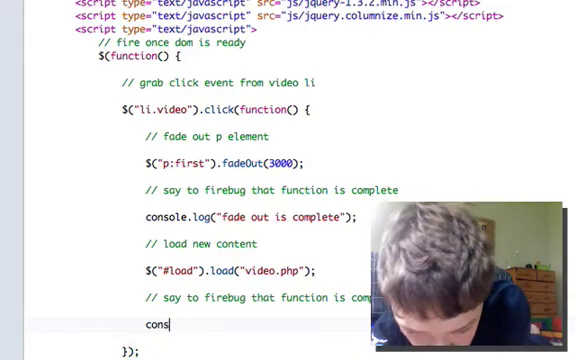
type("ol")
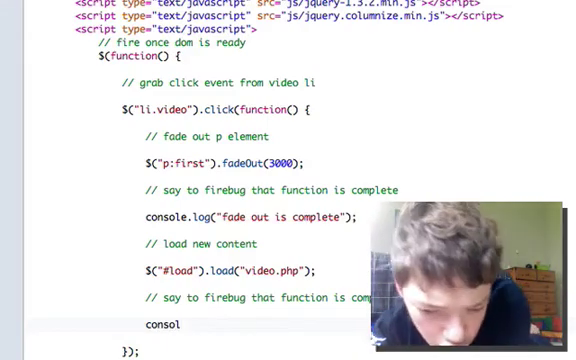
type("le.")
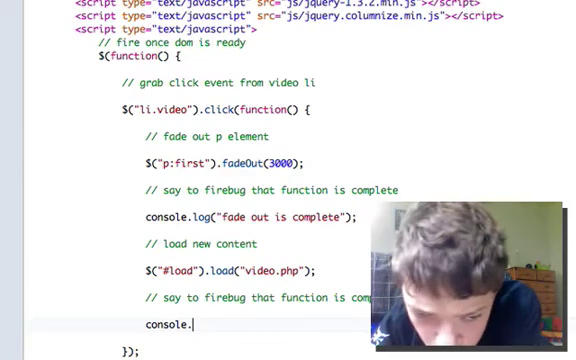
type("log")
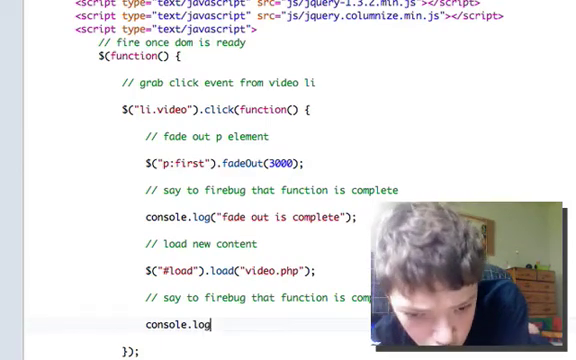
type("()")
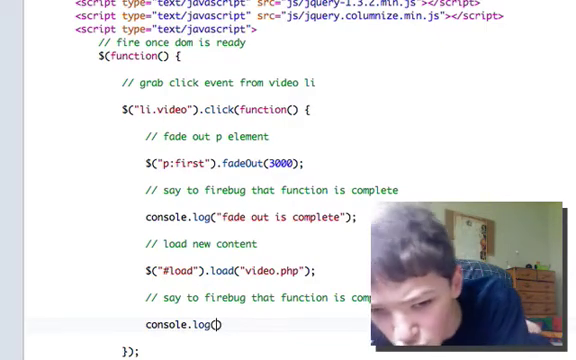
Step: Complete the call as console.log("content loaded");
type("\"")
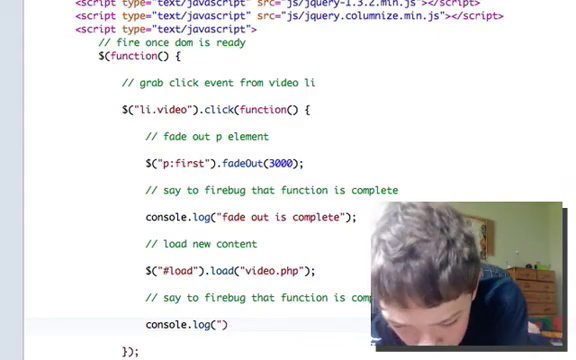
type("content")
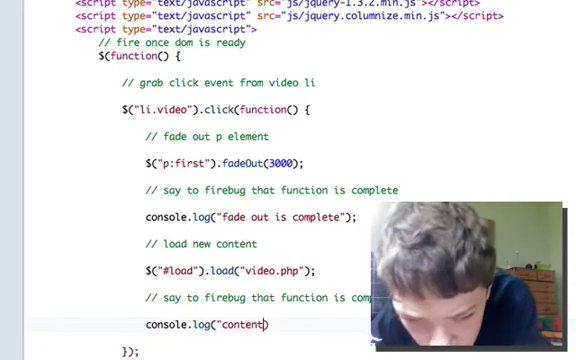
type("lo")
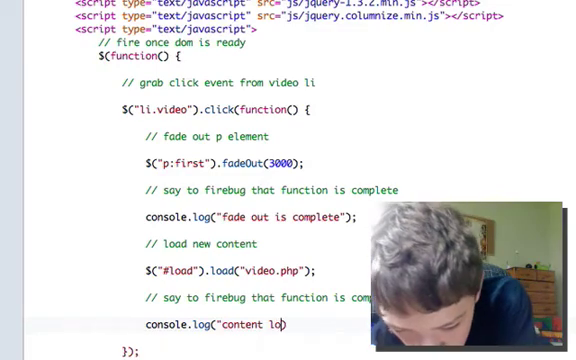
type("aded")
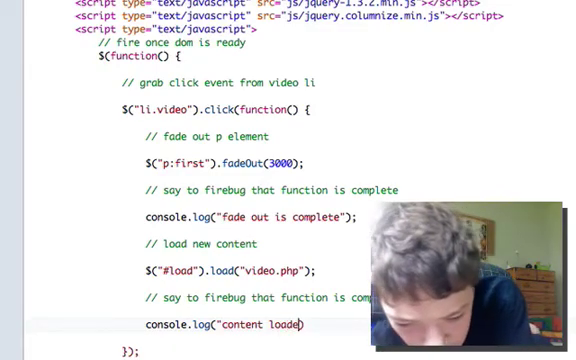
type("\"")
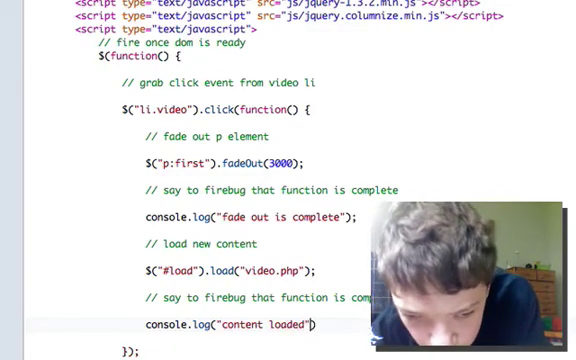
type(";")
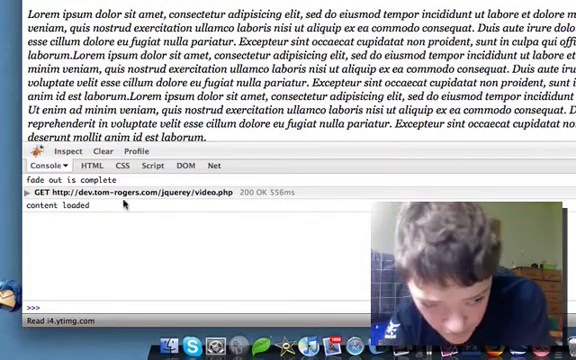
mouse_move(120, 192)
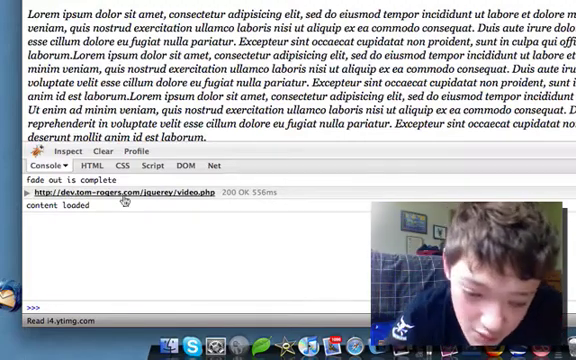